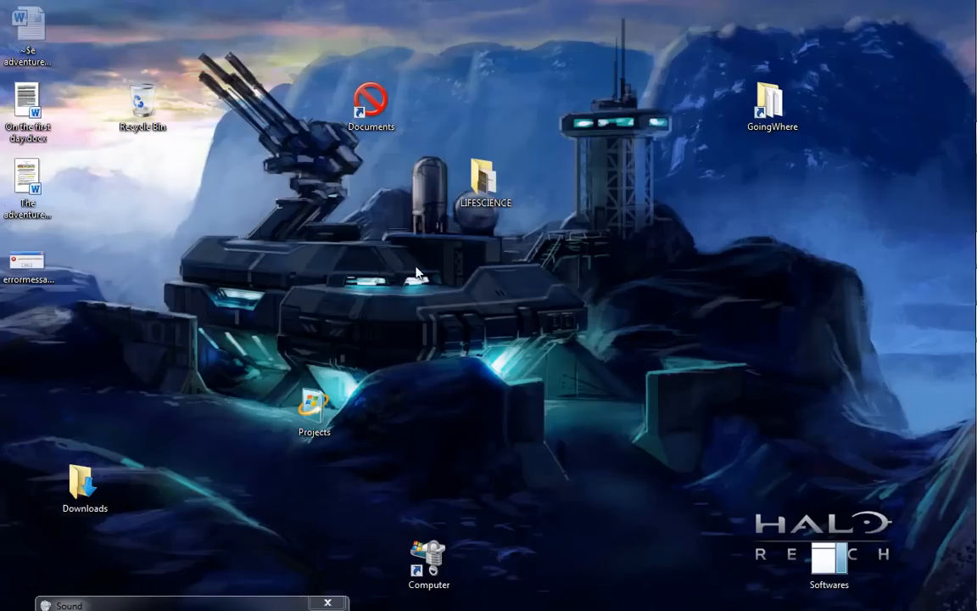
mouse_move(886, 400)
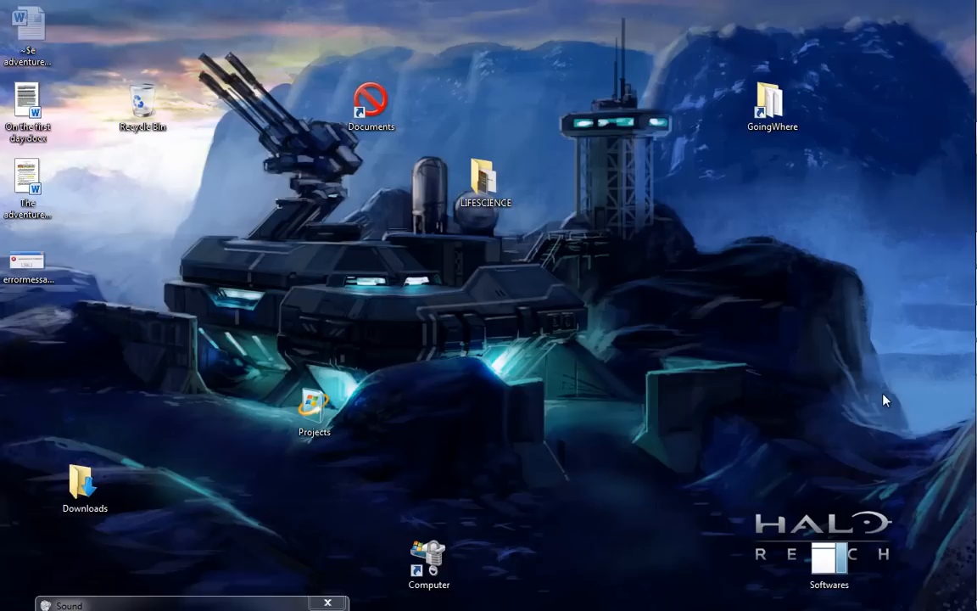